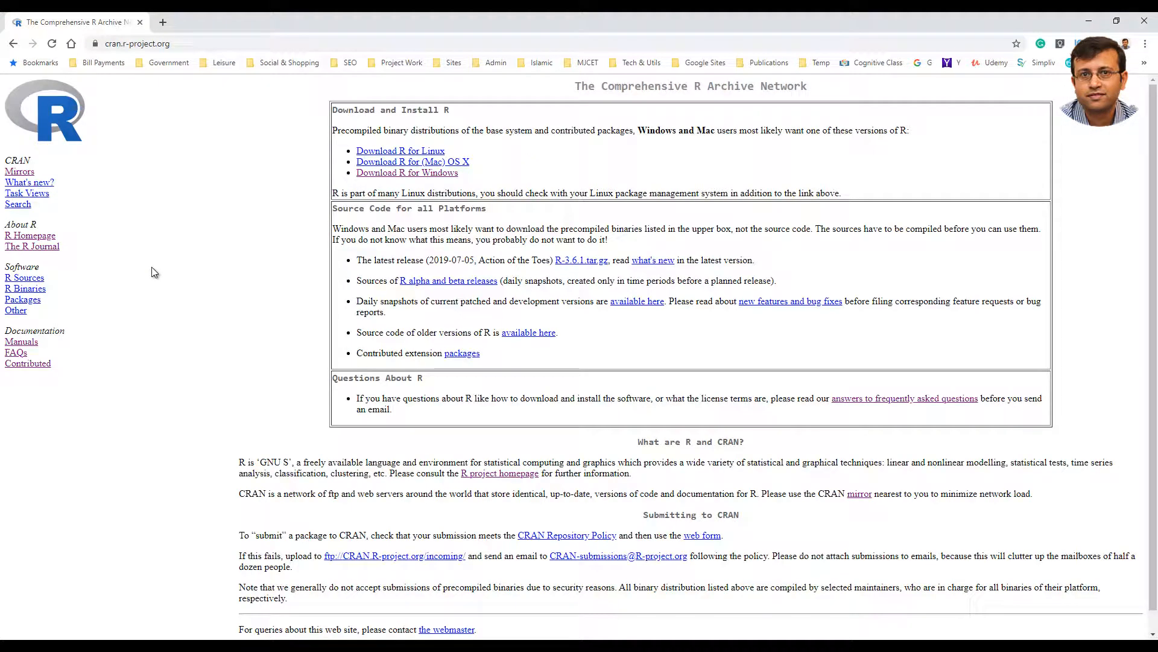
pyautogui.moveTo(189, 248)
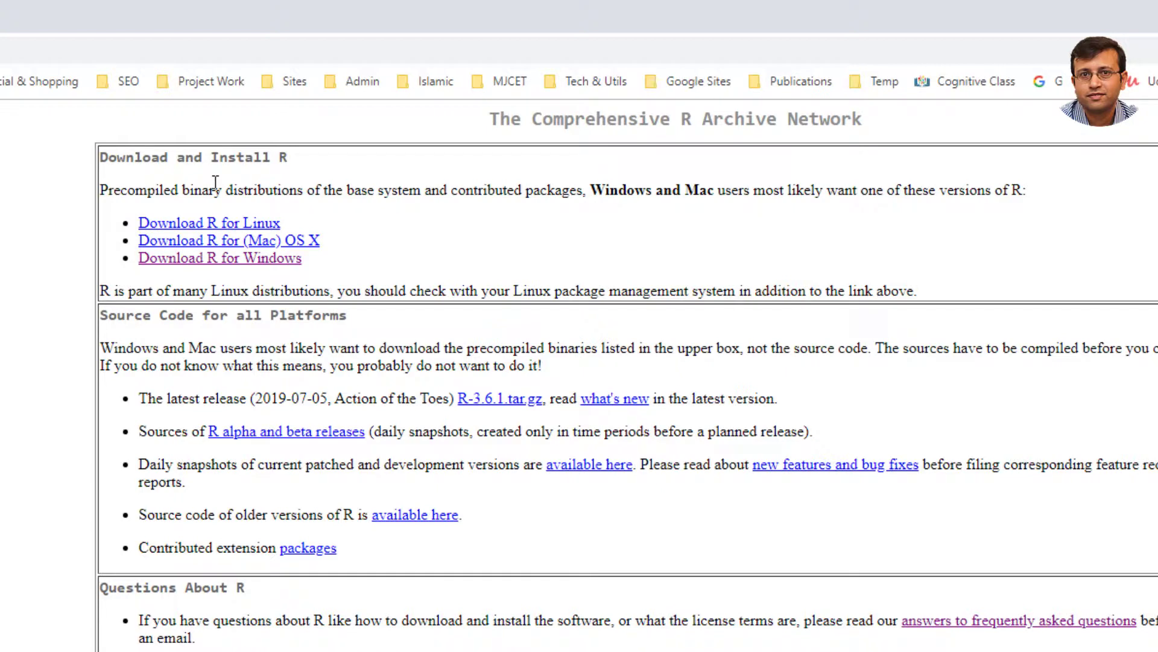
pyautogui.moveTo(210, 261)
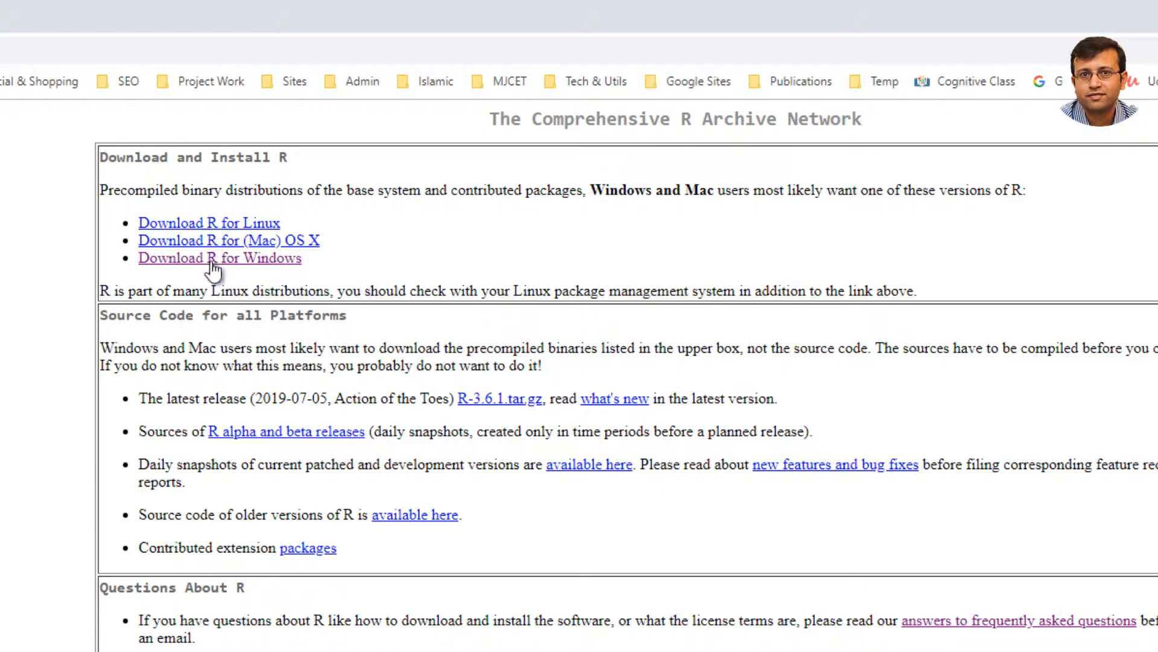
pyautogui.moveTo(248, 227)
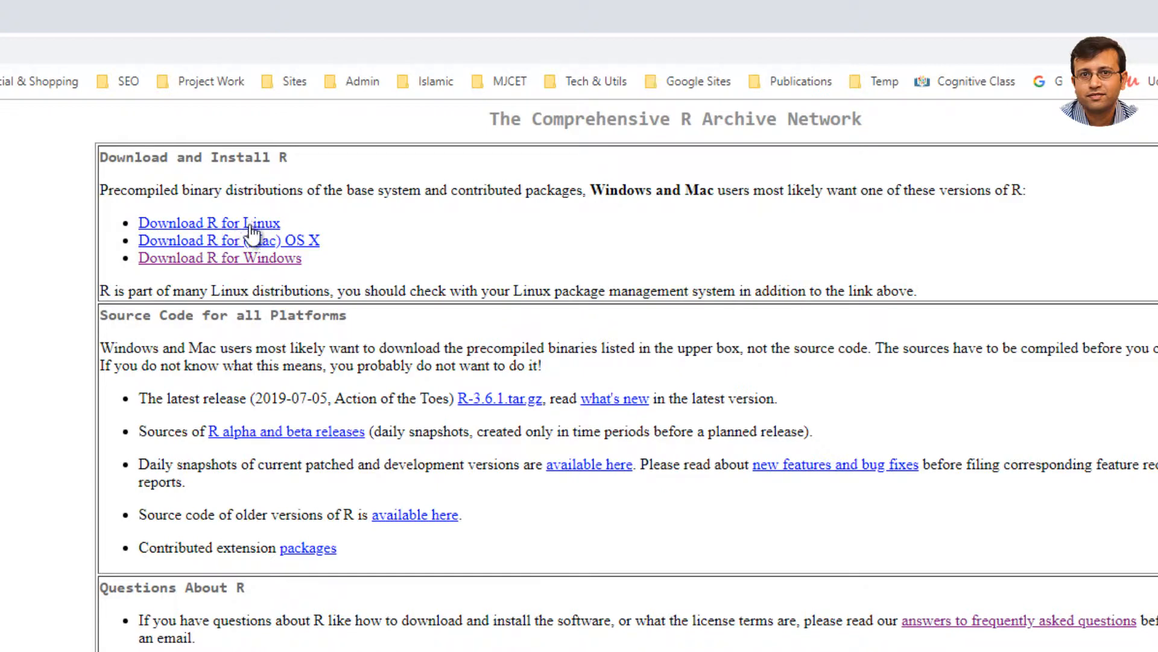
pyautogui.moveTo(283, 261)
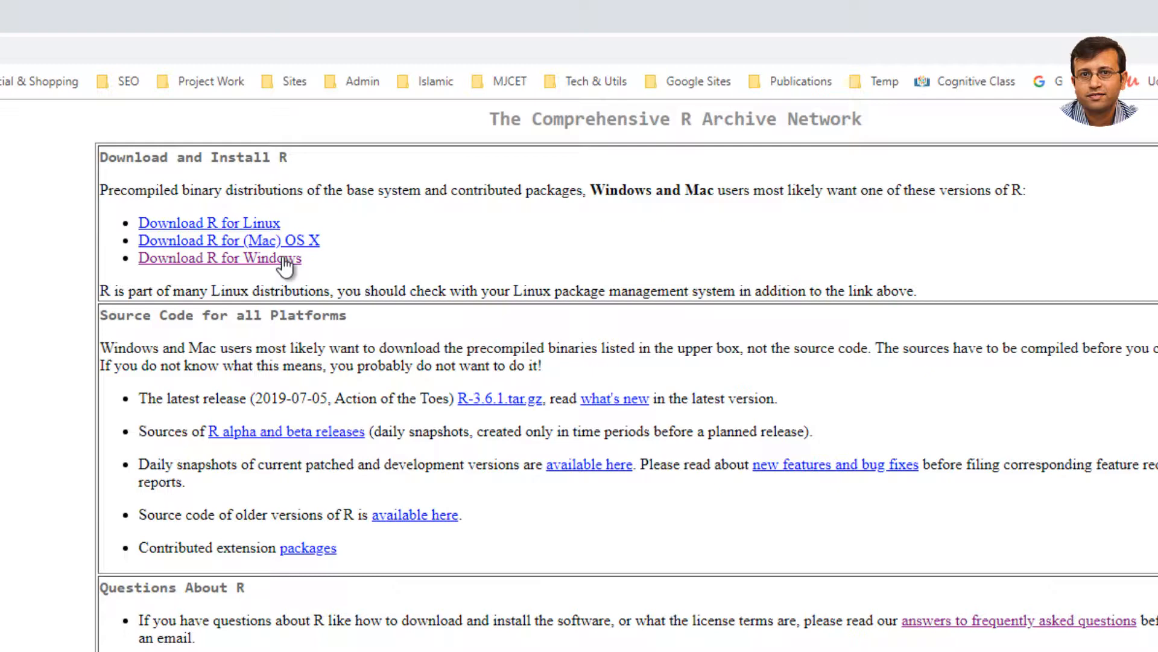
# - Open the R for Windows downloads and choose the base distribution for a first-time install
pyautogui.click(220, 259)
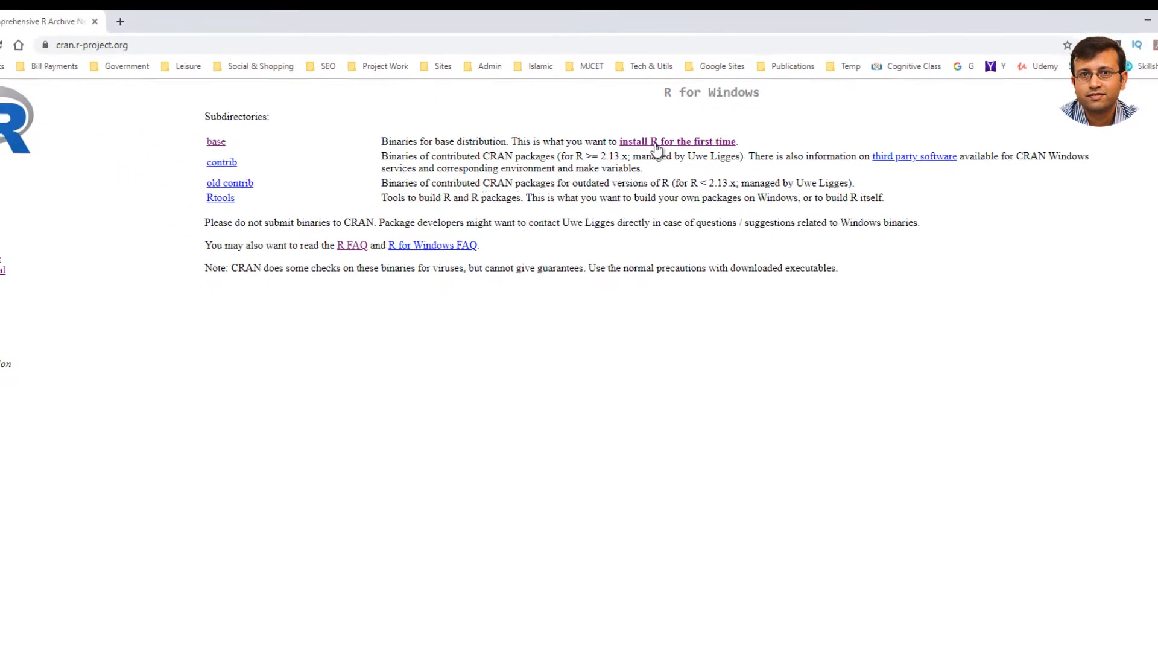
pyautogui.click(677, 141)
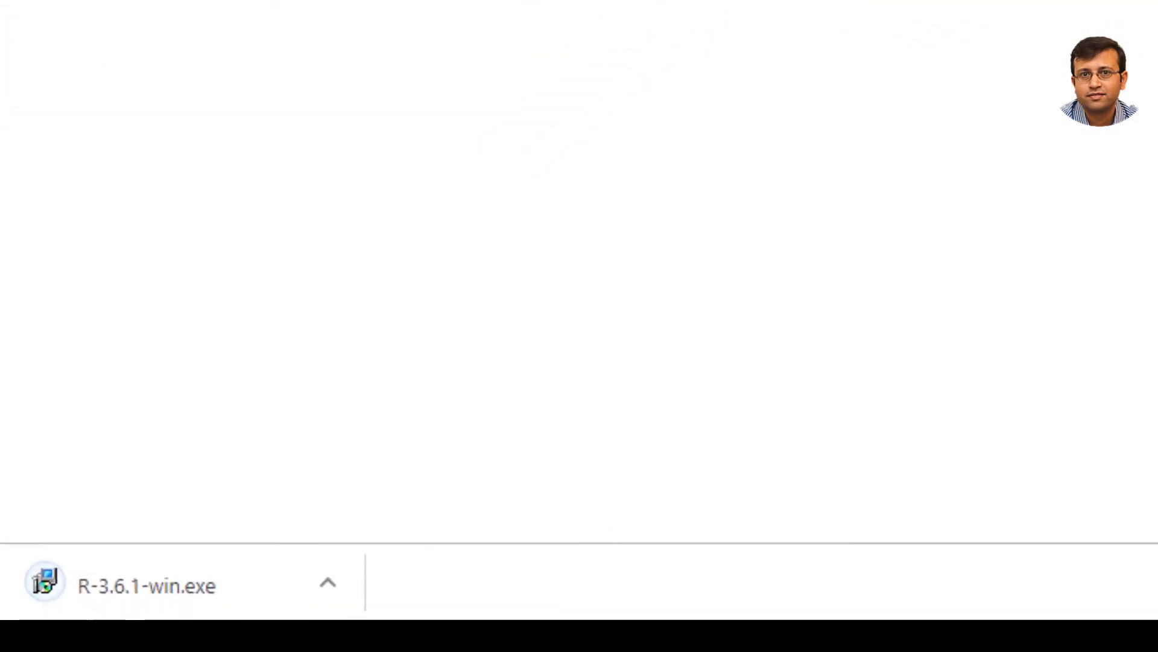
# - Run the downloaded R-3.6.1-win.exe installer from Chrome's download bar
pyautogui.click(328, 584)
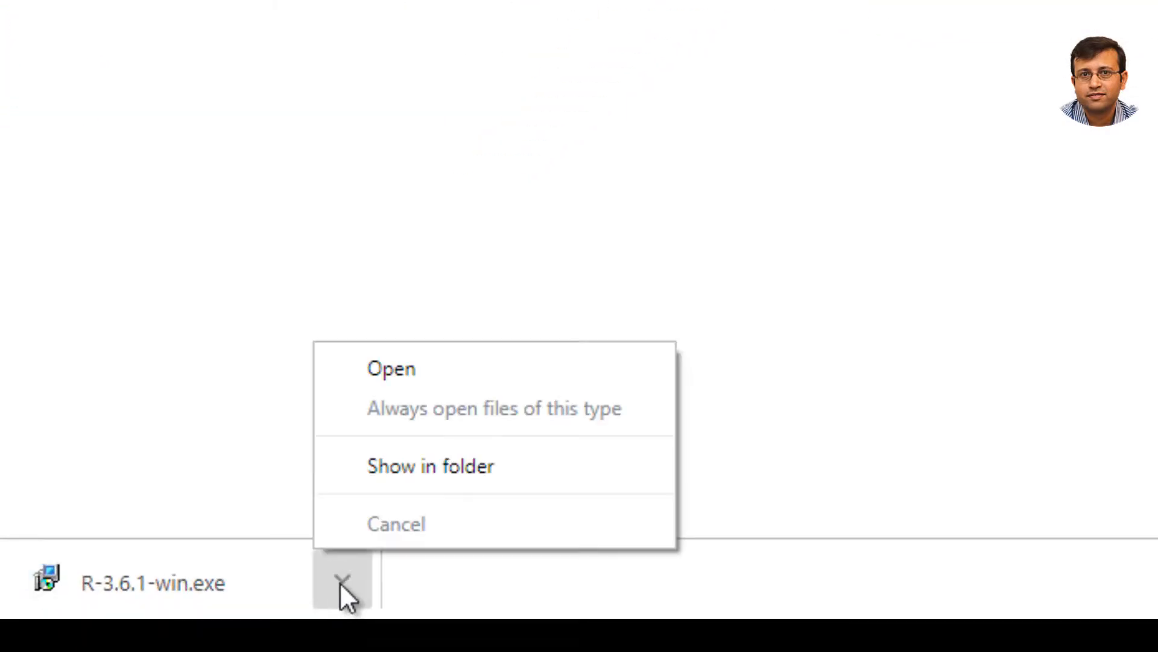
pyautogui.click(391, 368)
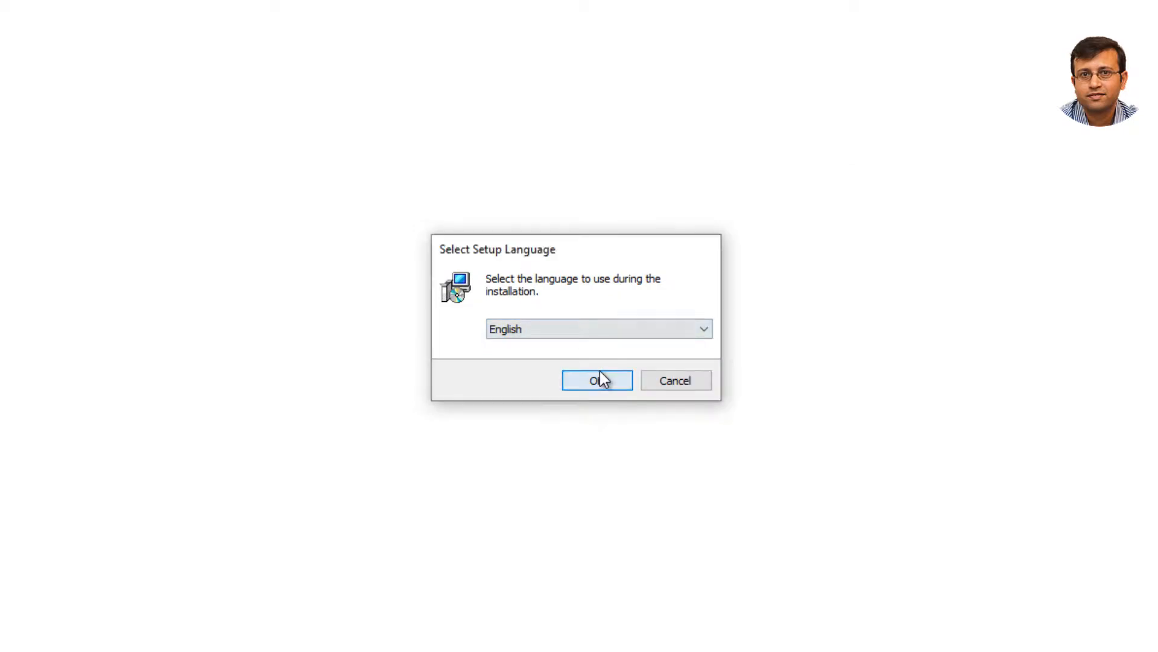
# - Start setup in English, keeping the default folder, components and Start Menu folder
pyautogui.click(597, 380)
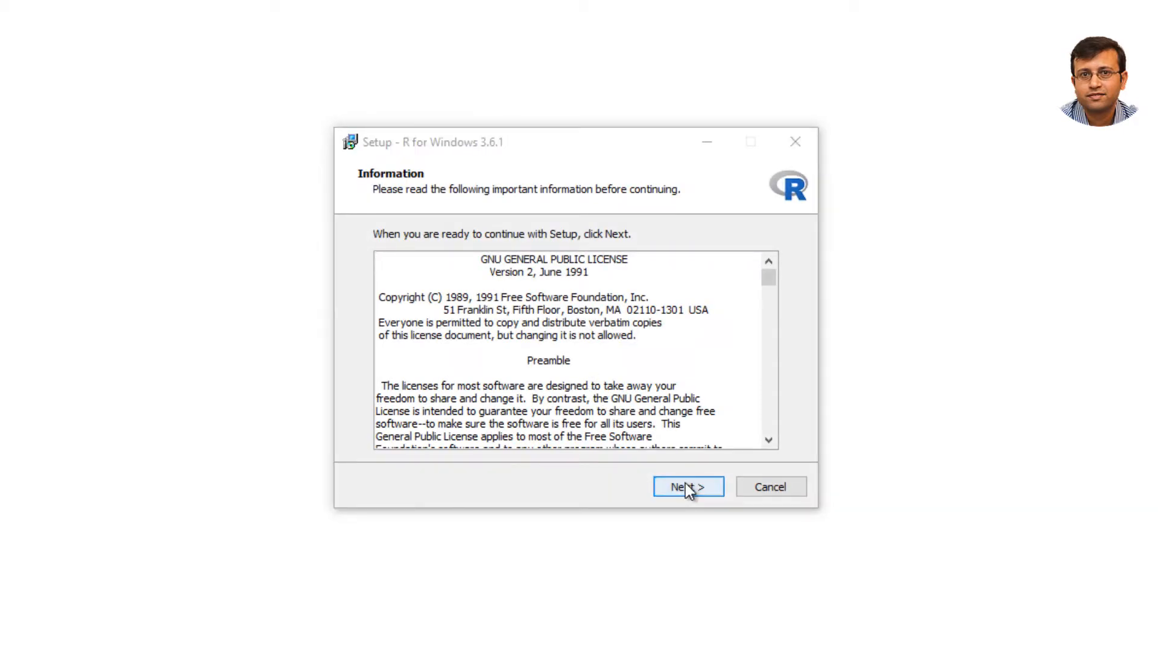
pyautogui.click(688, 486)
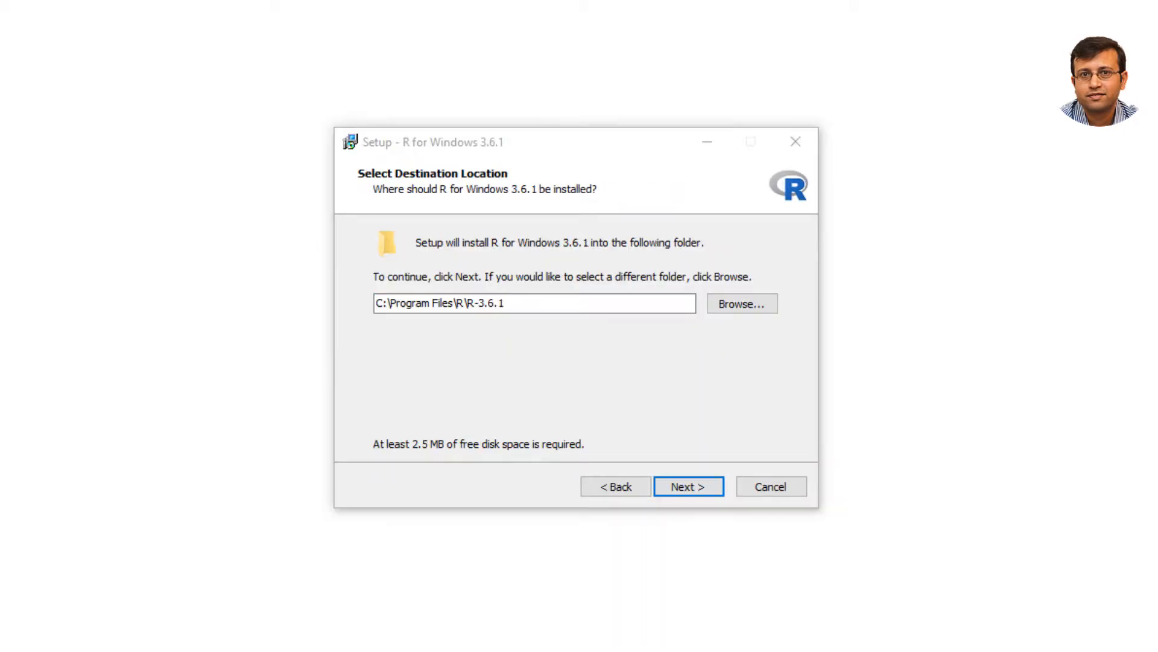
pyautogui.click(689, 486)
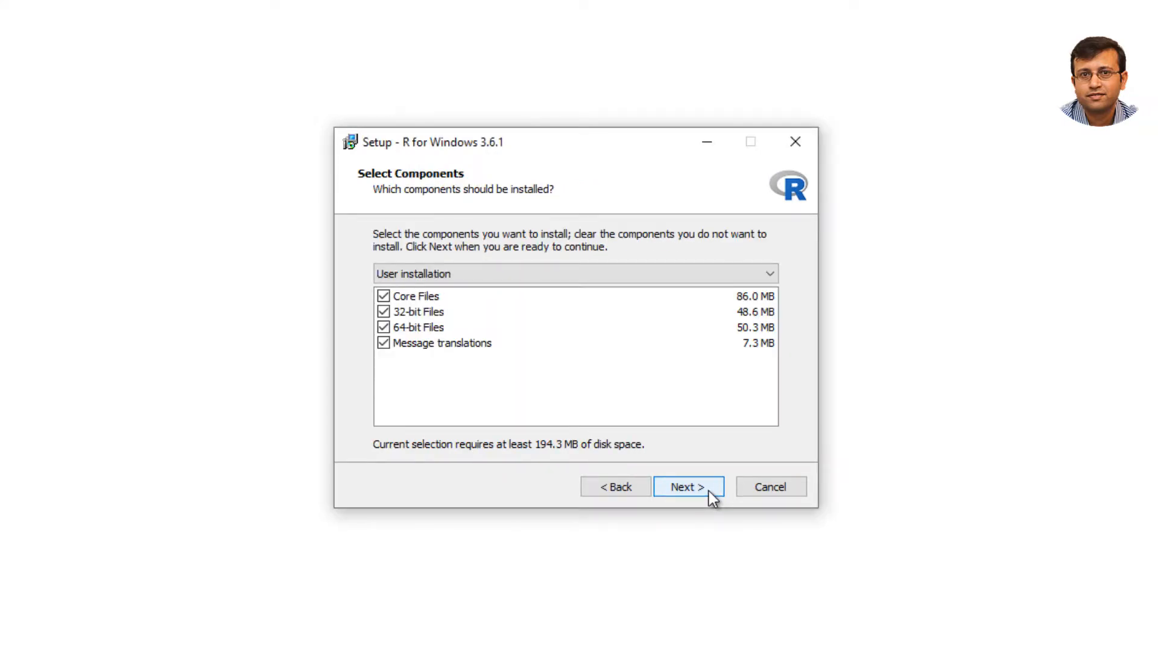
pyautogui.click(689, 487)
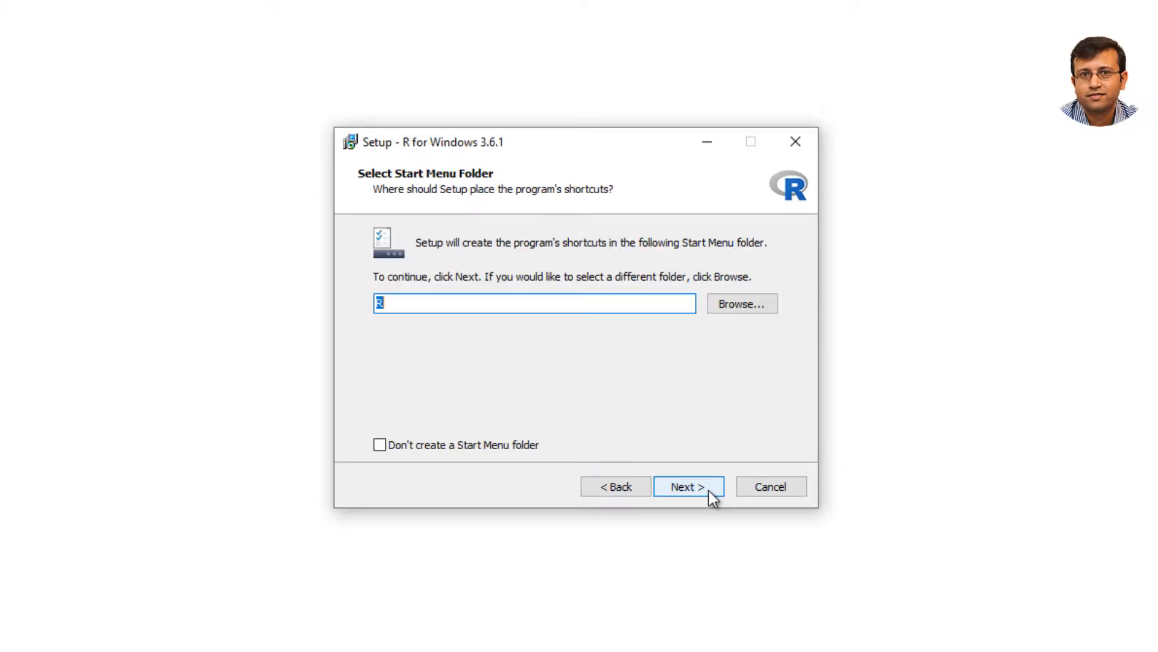
pyautogui.click(689, 486)
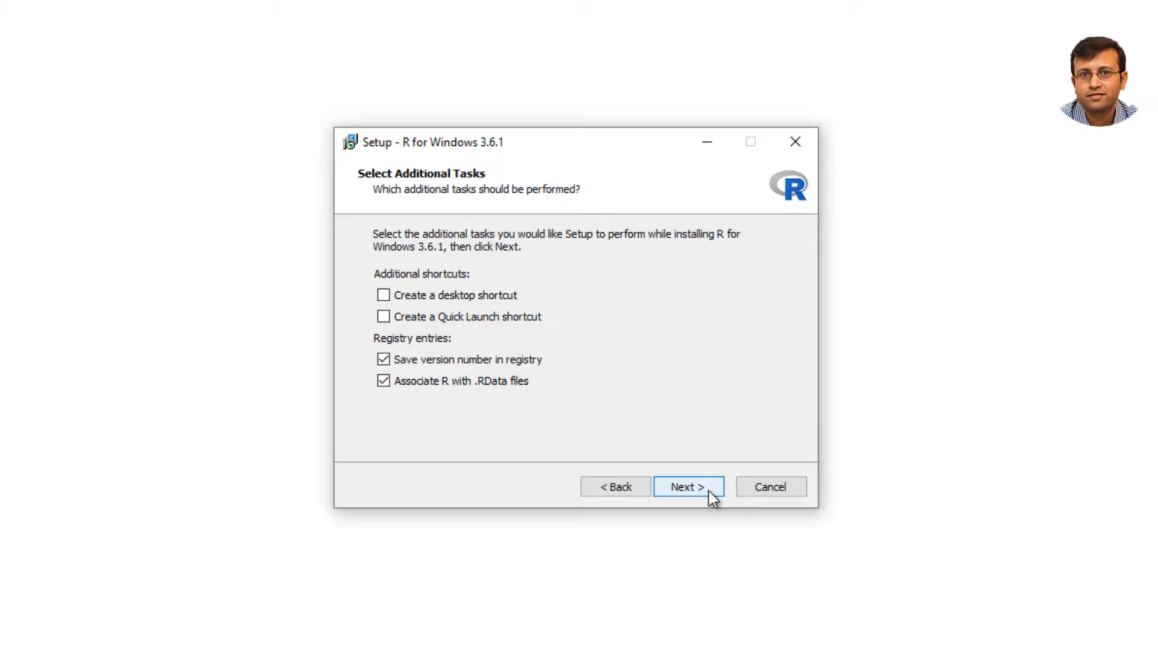
# - Enable the desktop shortcut option and proceed with installation
pyautogui.click(383, 295)
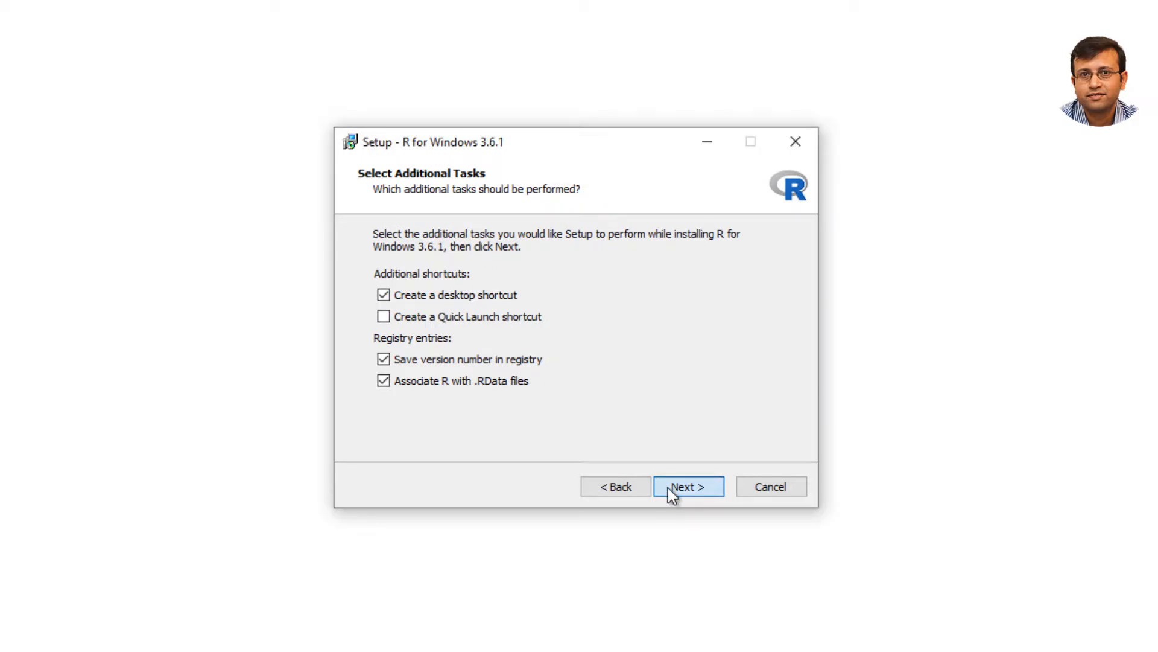
pyautogui.moveTo(449, 472)
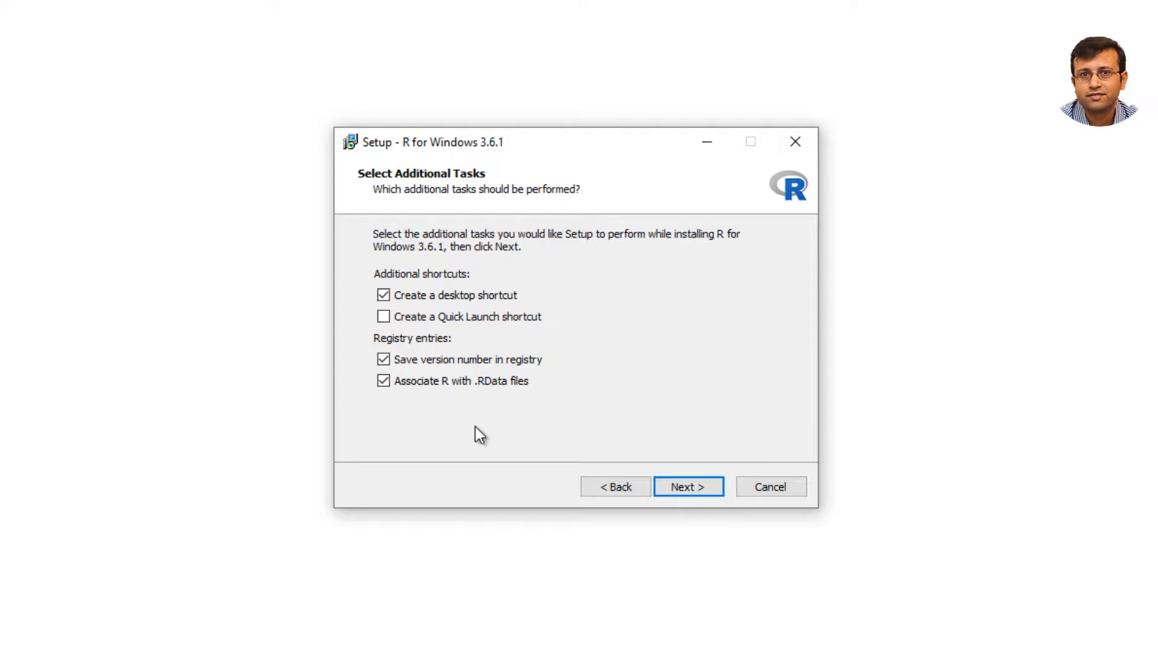
pyautogui.moveTo(655, 487)
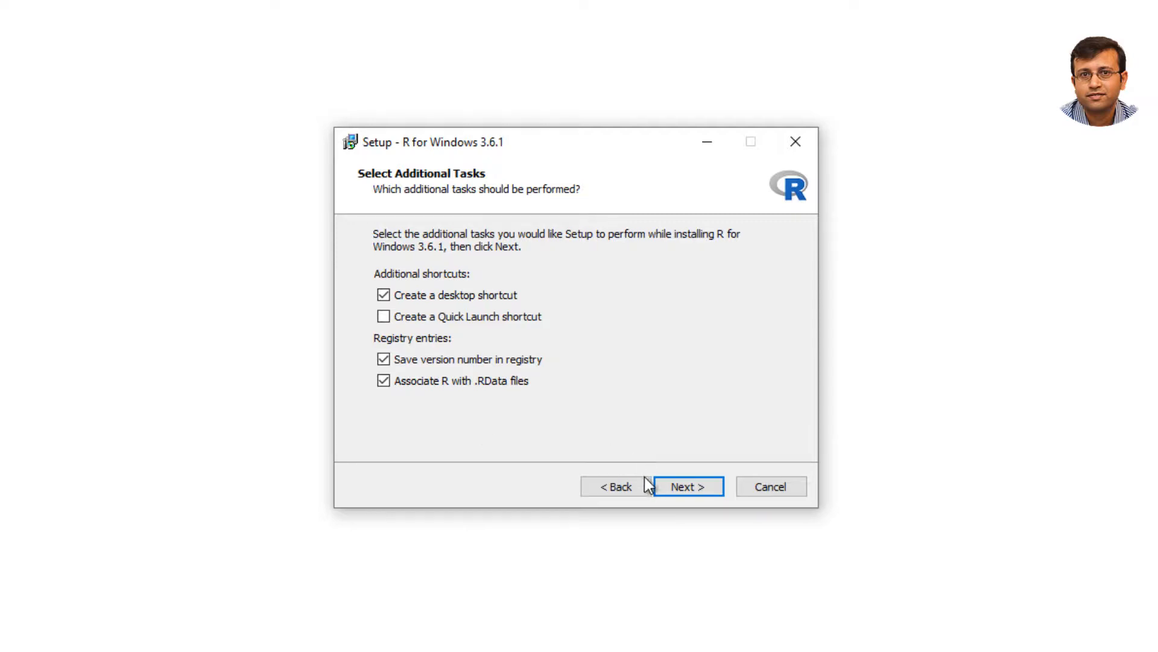
pyautogui.click(688, 487)
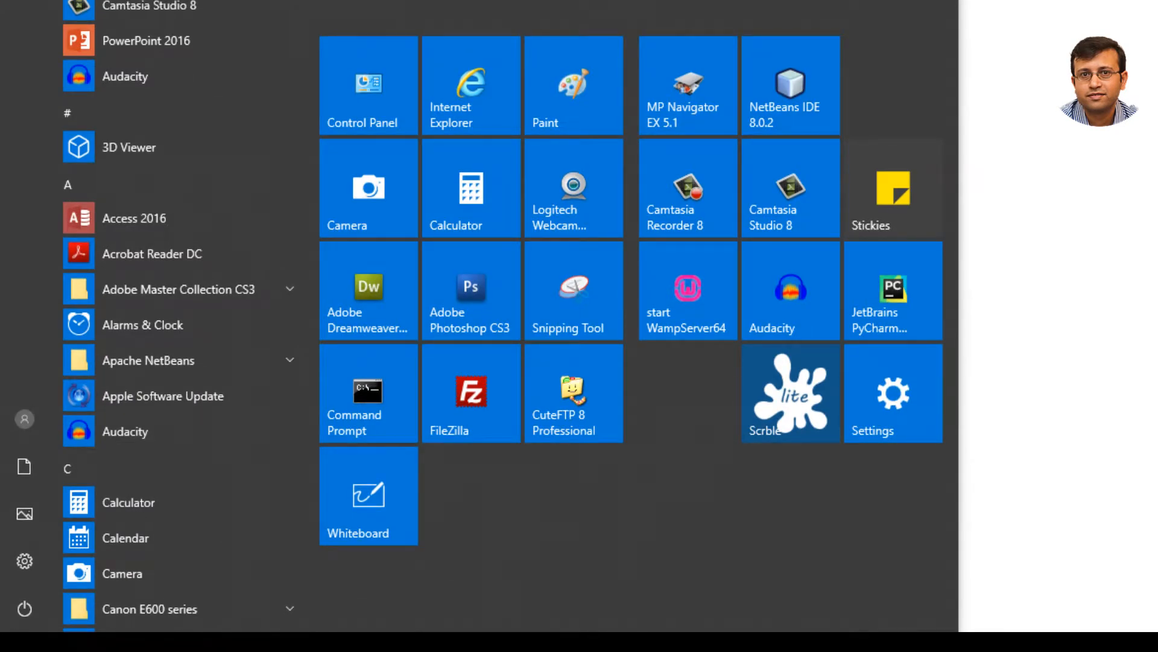
# - Launch R x64 3.6.1 from the R folder in the Start menu
pyautogui.scroll(-3)
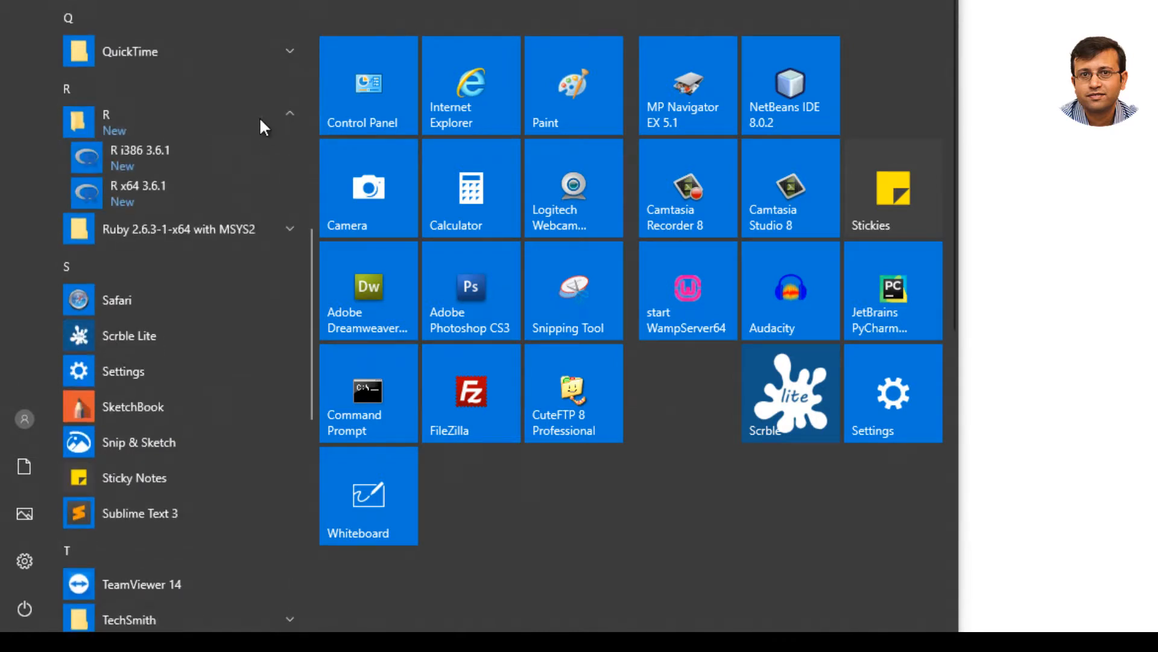
pyautogui.scroll(-3)
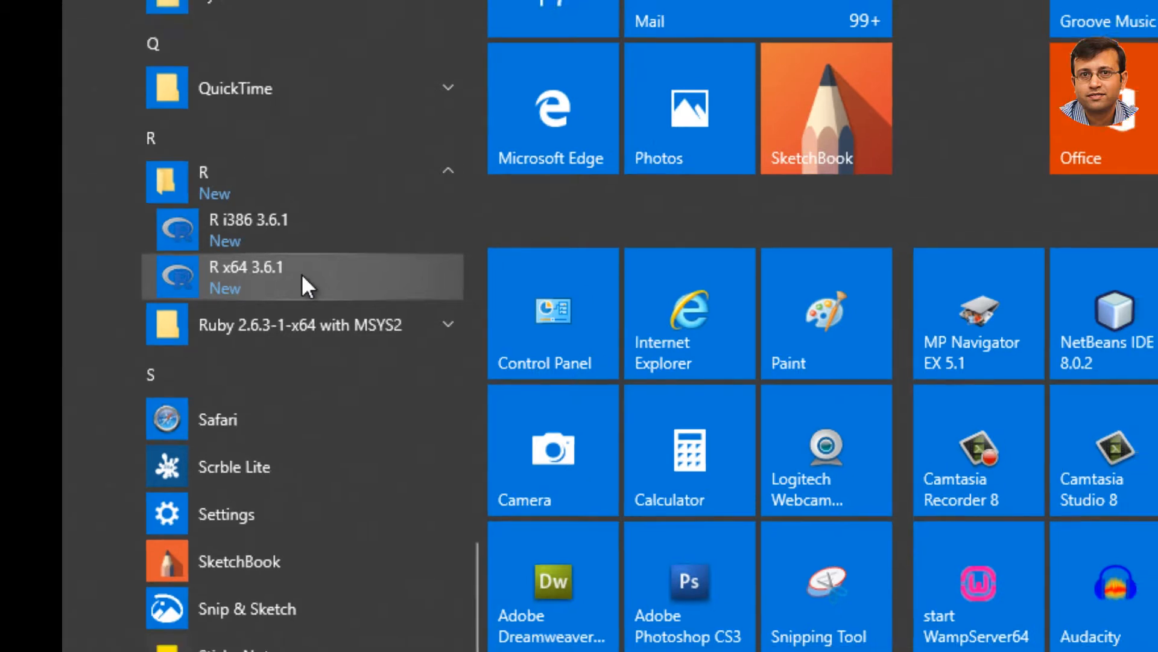
pyautogui.click(241, 275)
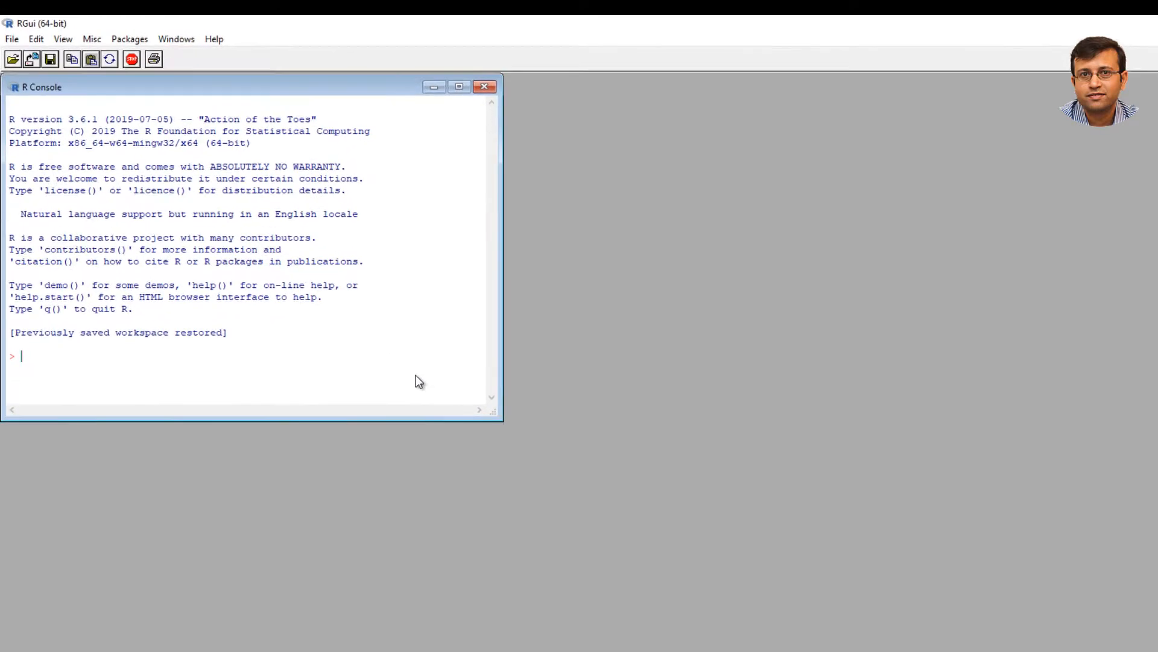
# - Enter print('Hello R' at the R Console prompt without running it
pyautogui.write('print(')
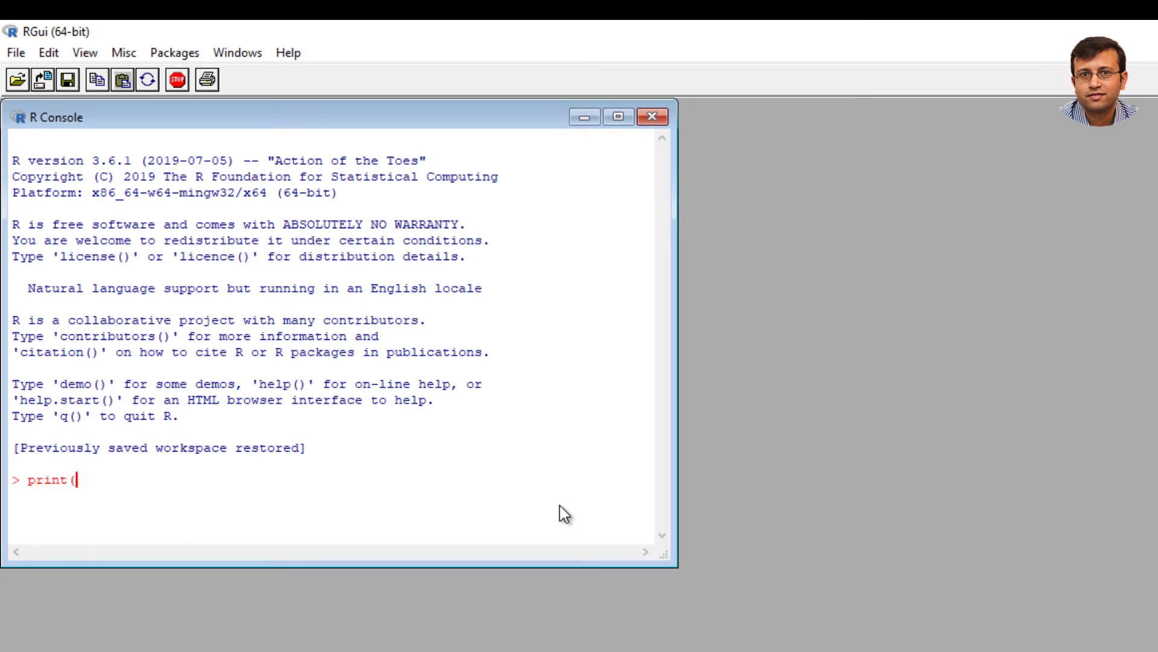
pyautogui.write("'")
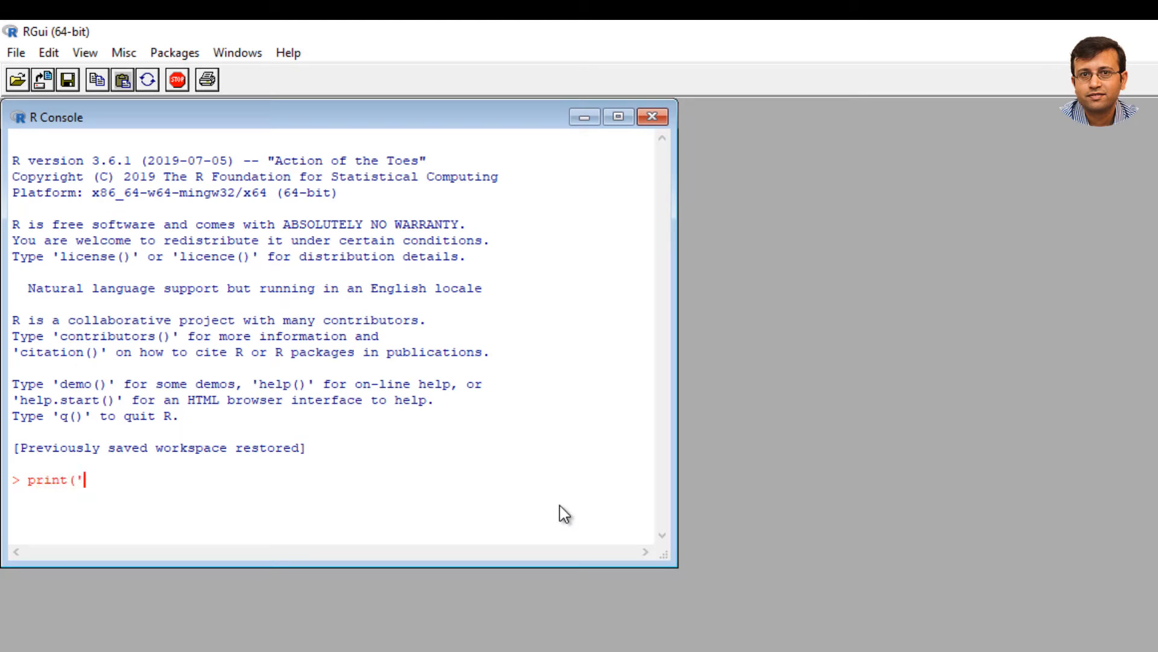
pyautogui.write('Hello')
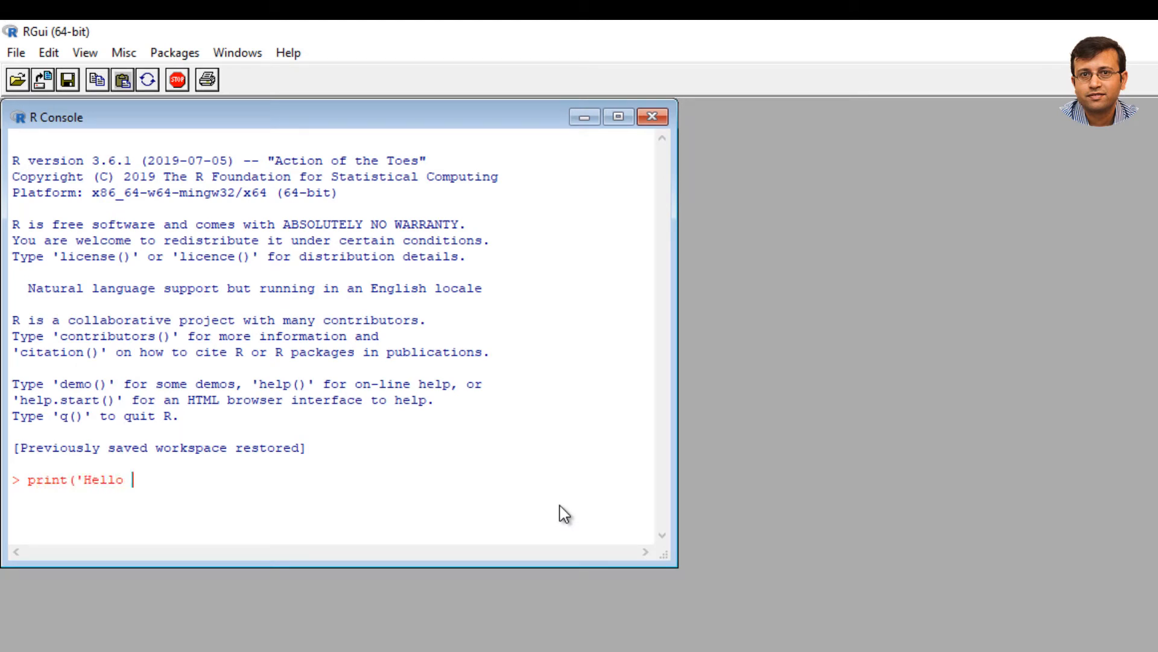
pyautogui.write("R'")
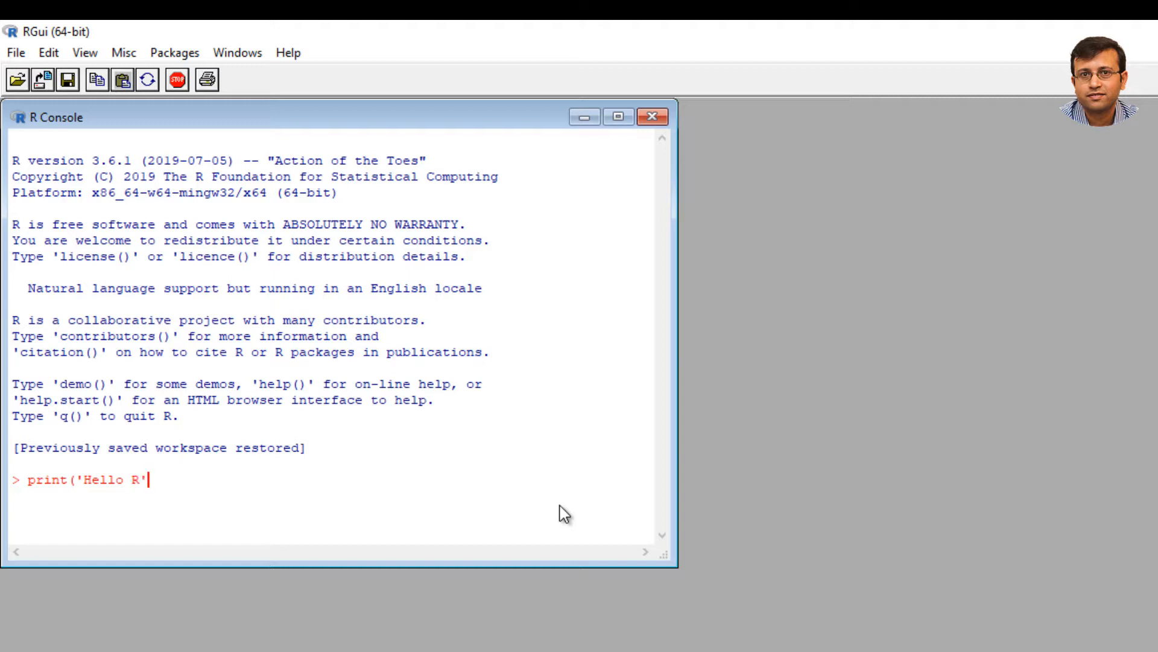